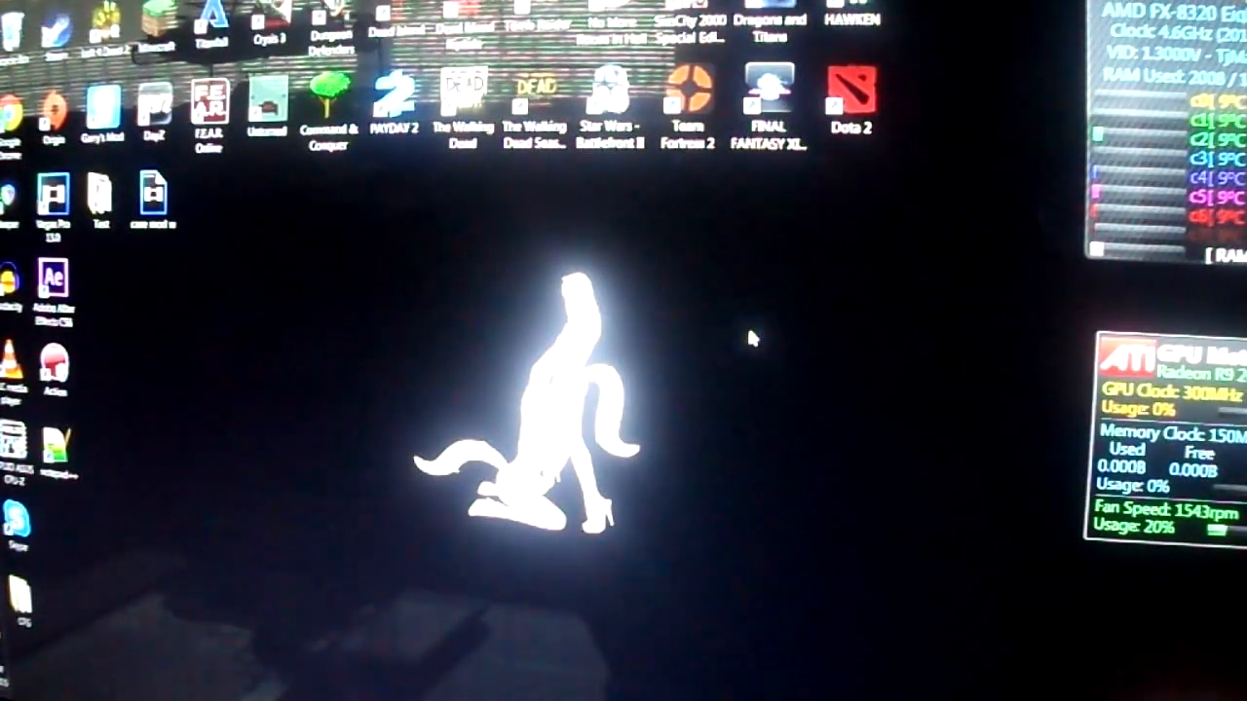
- Open the Start menu to reach the Control Panel's full list of settings
left_click(15, 691)
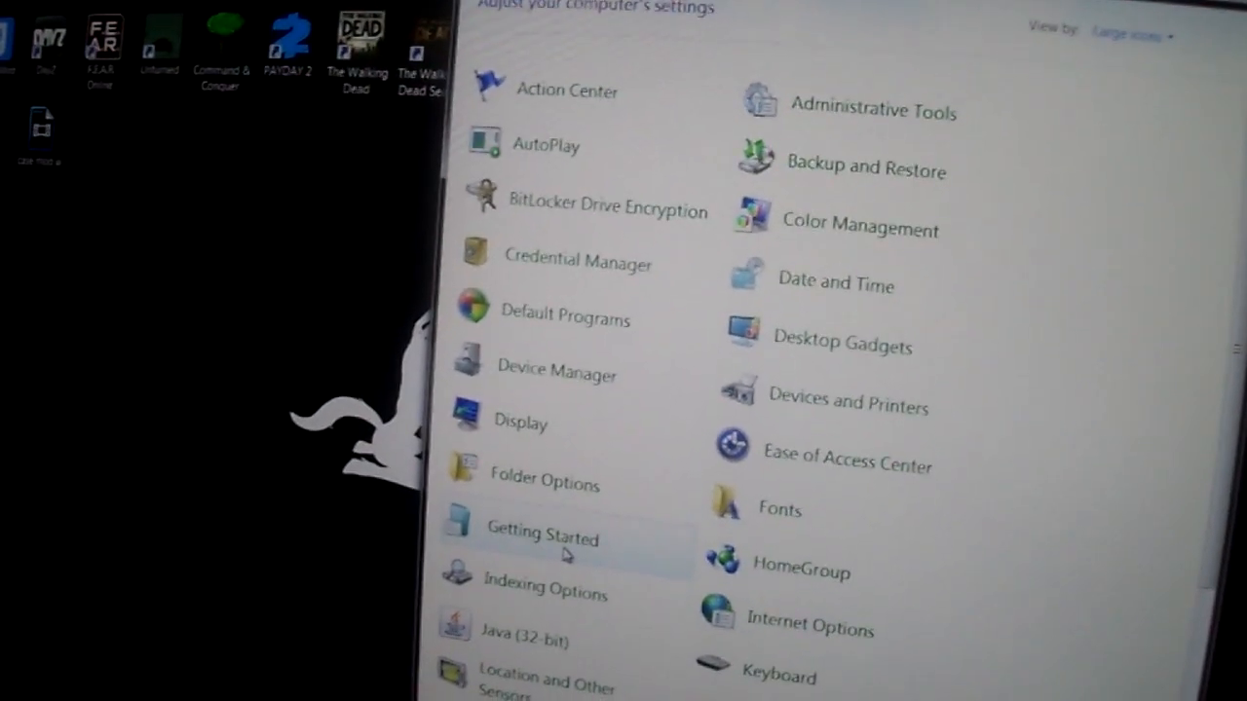
- Open the monitor's advanced display settings and keep 75 Hertz at 1920 × 1080
scroll("down", 3)
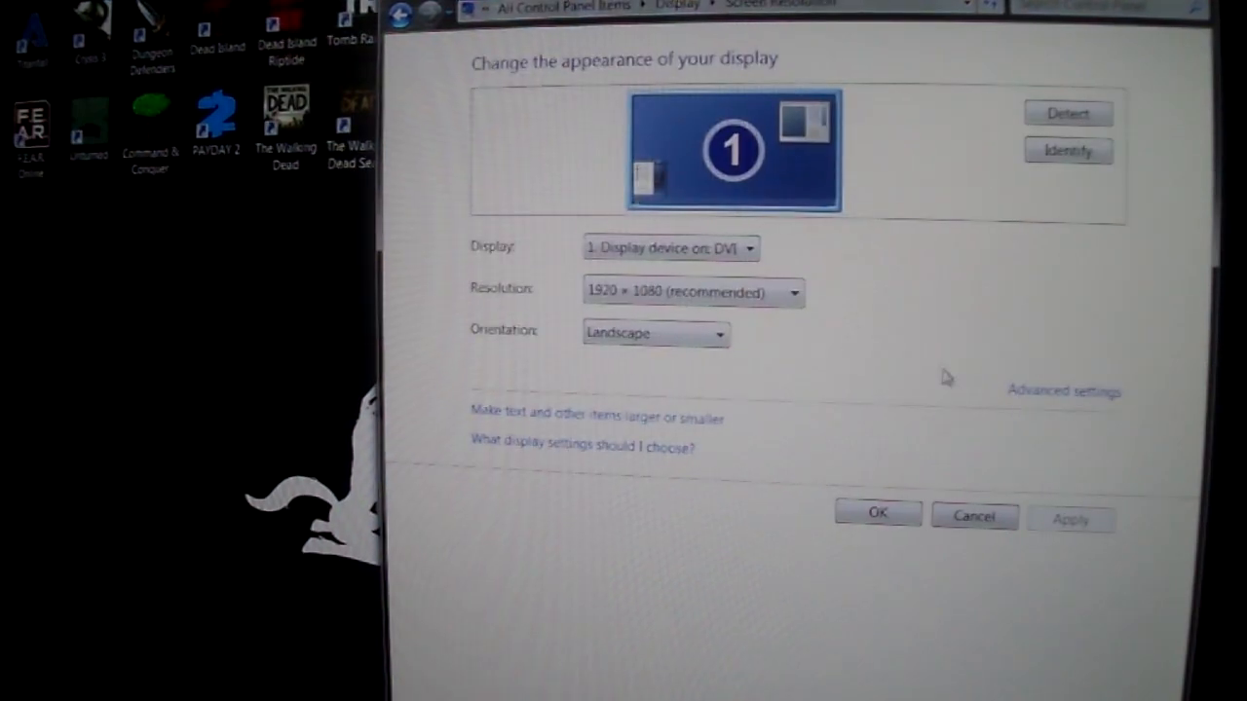
left_click(1064, 387)
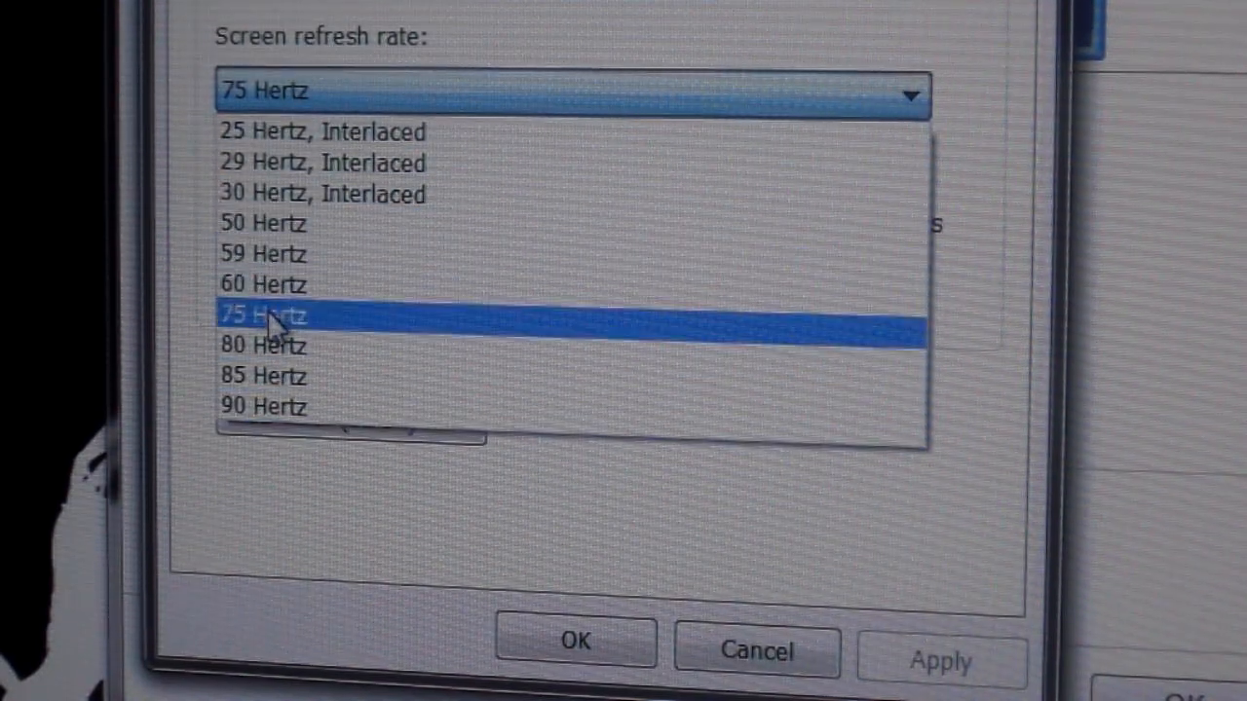
left_click(263, 313)
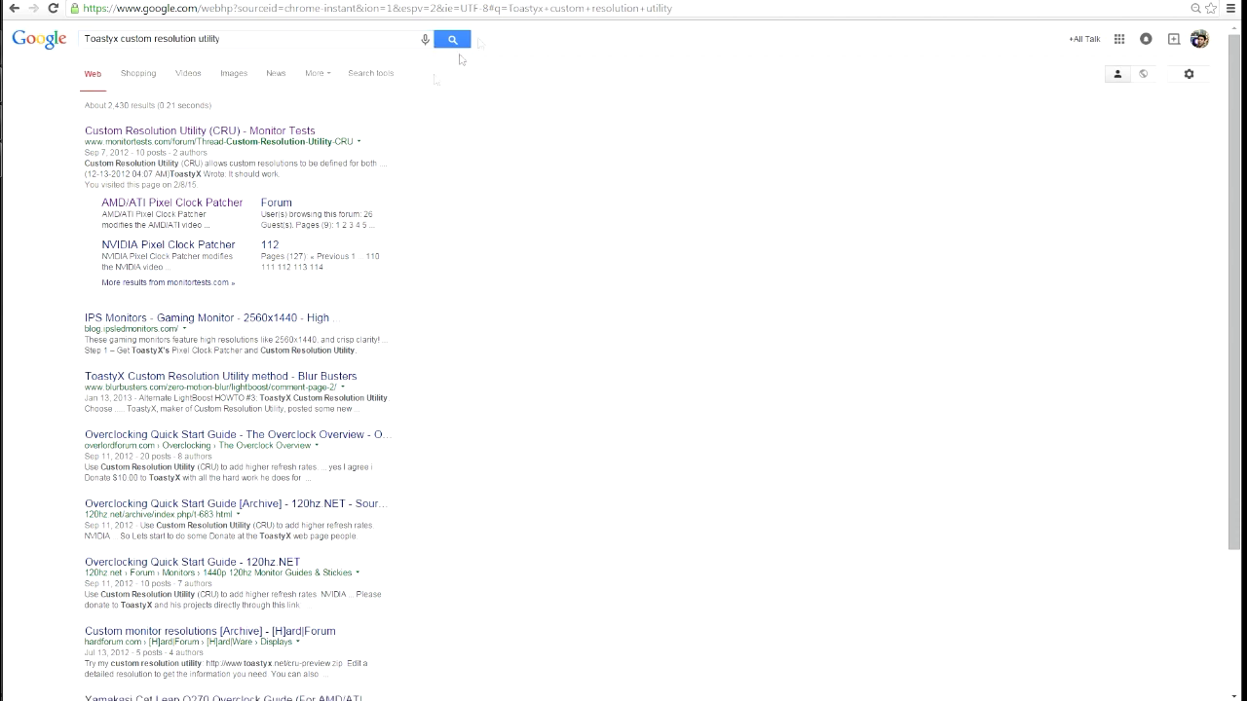
mouse_move(199, 130)
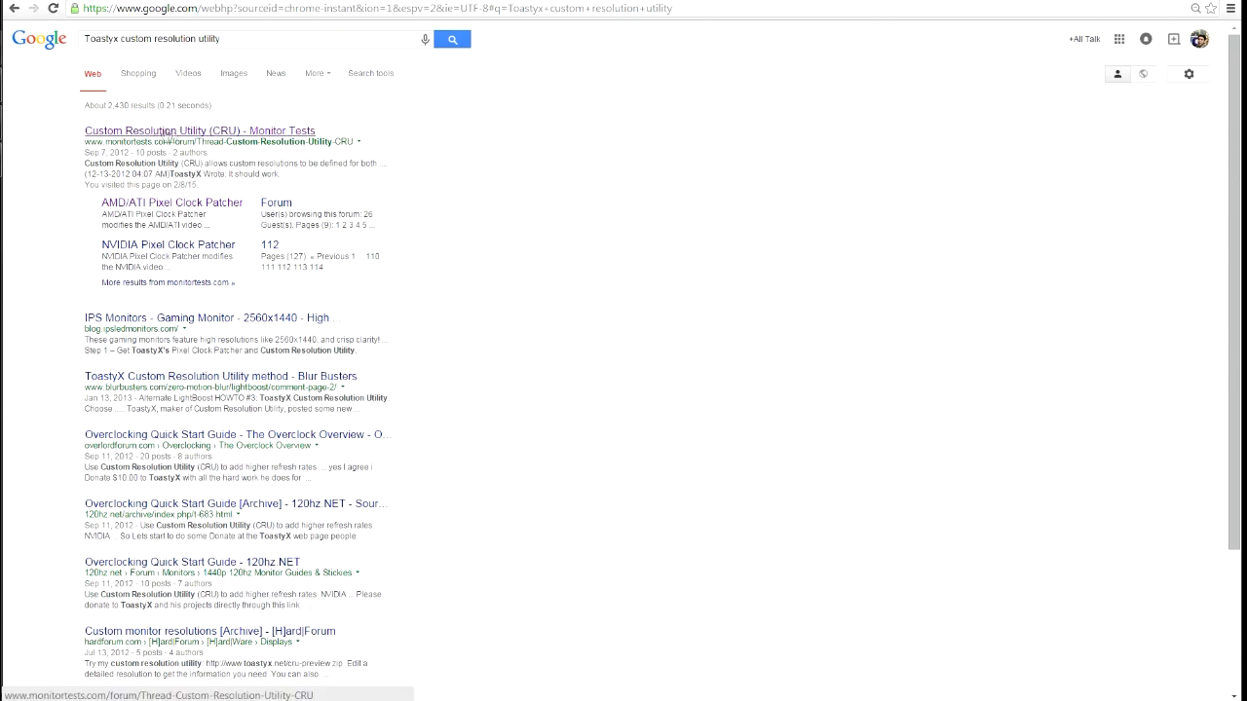
- Open the CRU forum thread and scroll down to the AMD/ATI and NVIDIA Pixel Clock Patcher notes
left_click(166, 131)
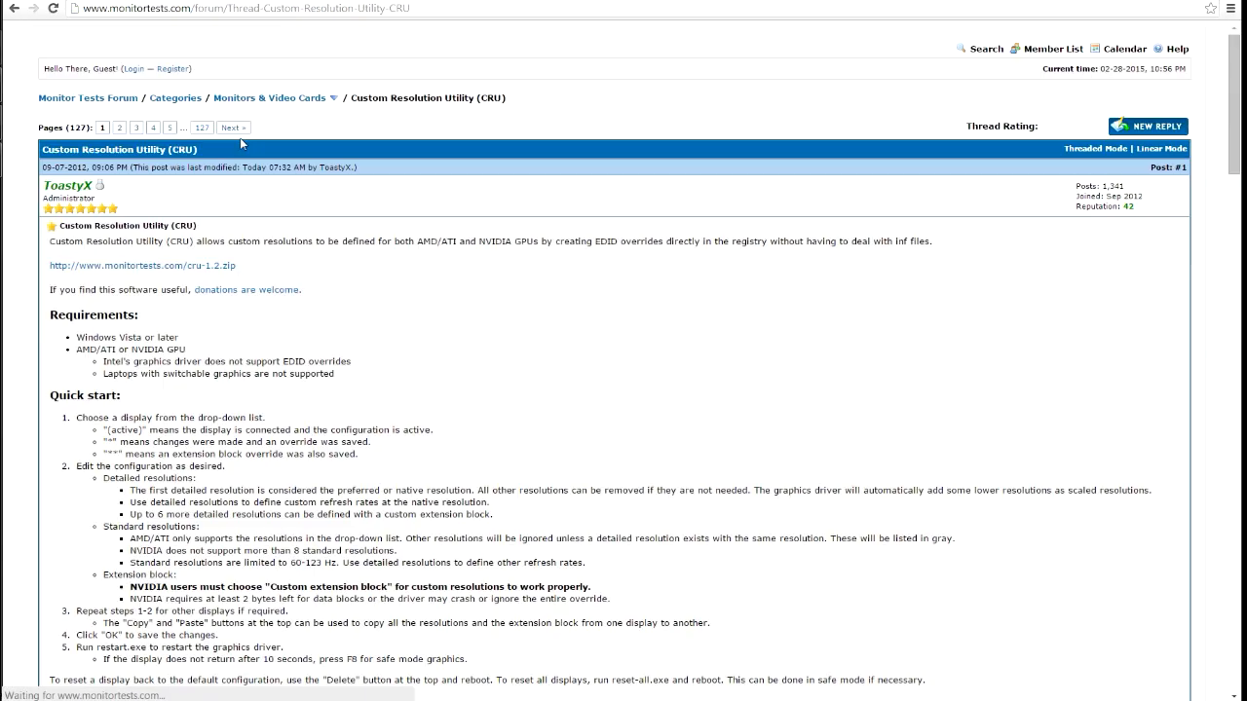
scroll("down", 3)
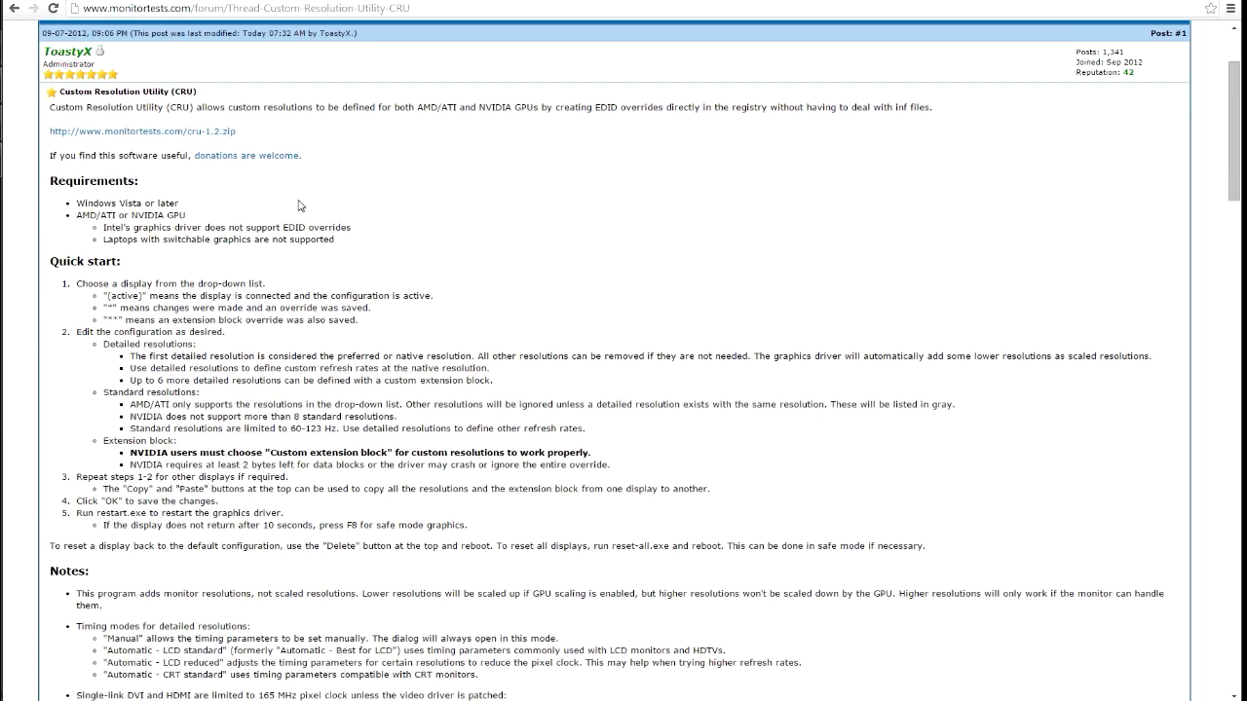
scroll("down", 3)
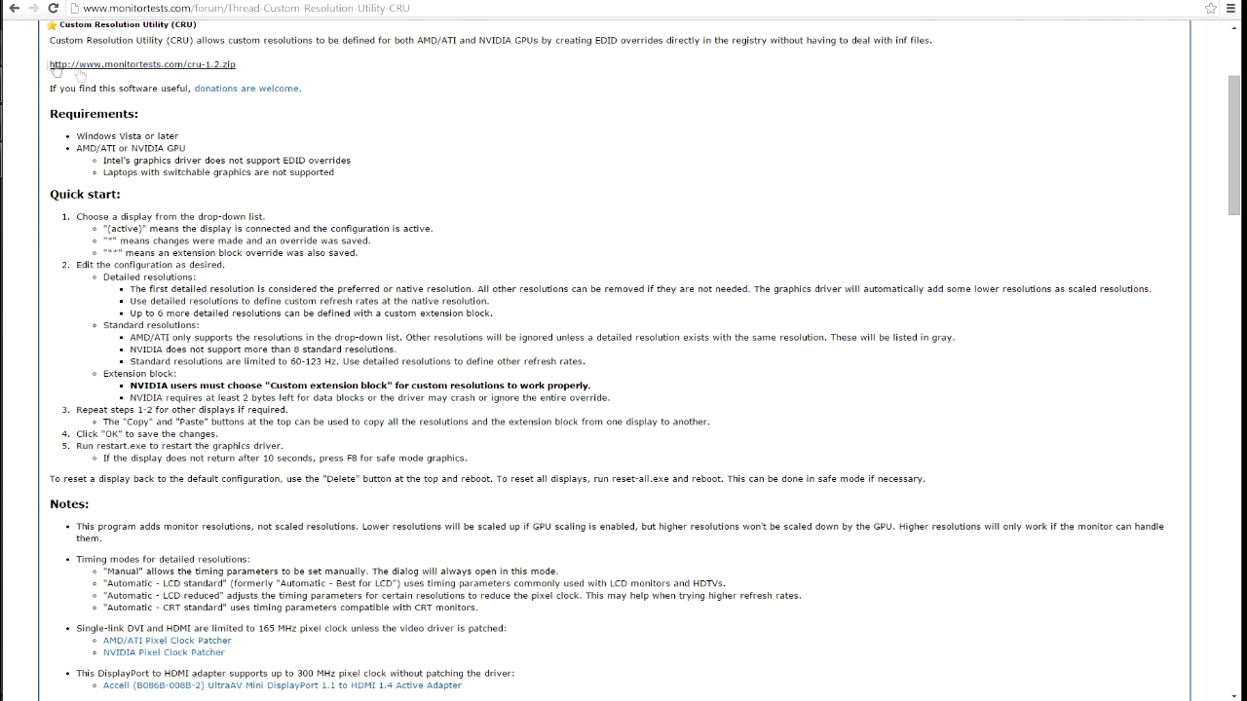
mouse_move(217, 70)
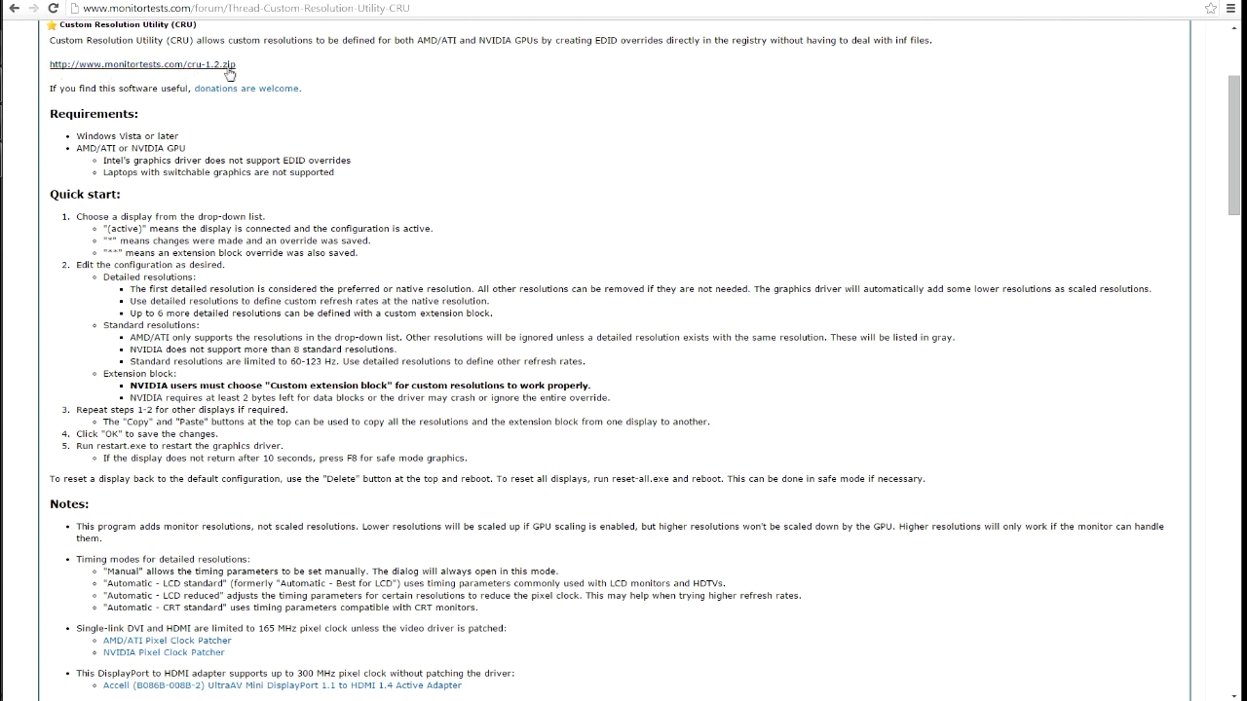
mouse_move(207, 73)
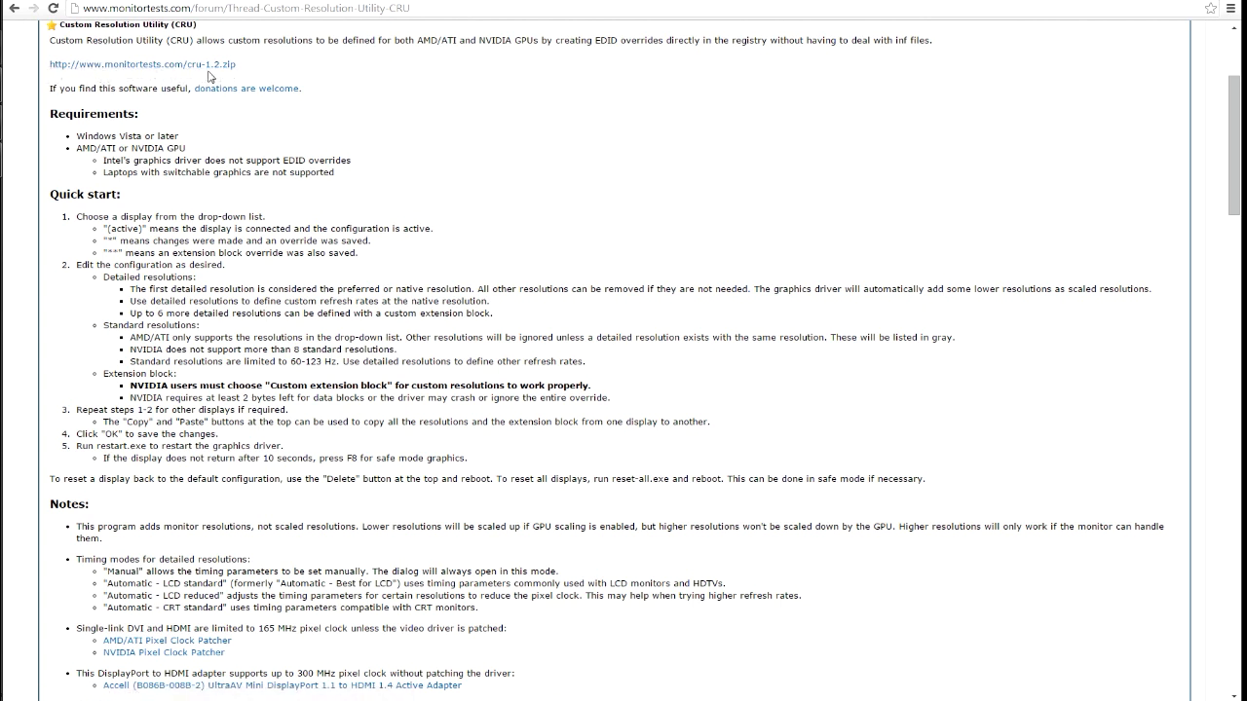
scroll("down", 3)
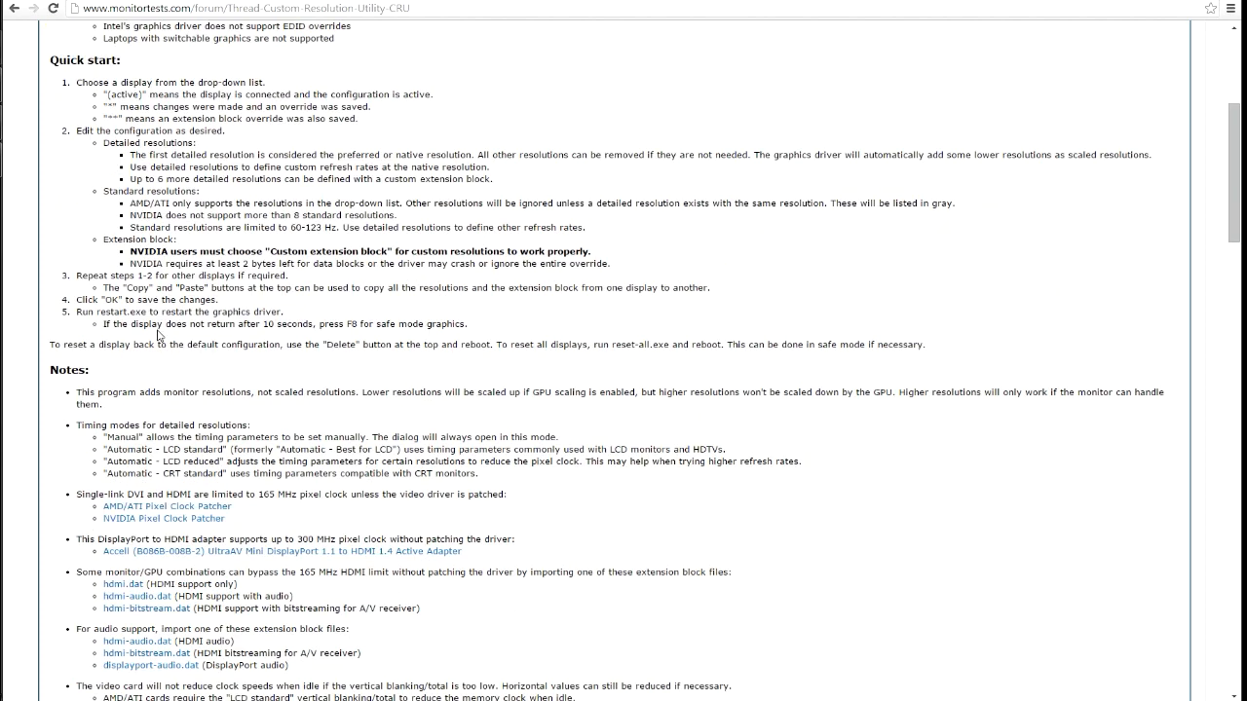
scroll("down", 3)
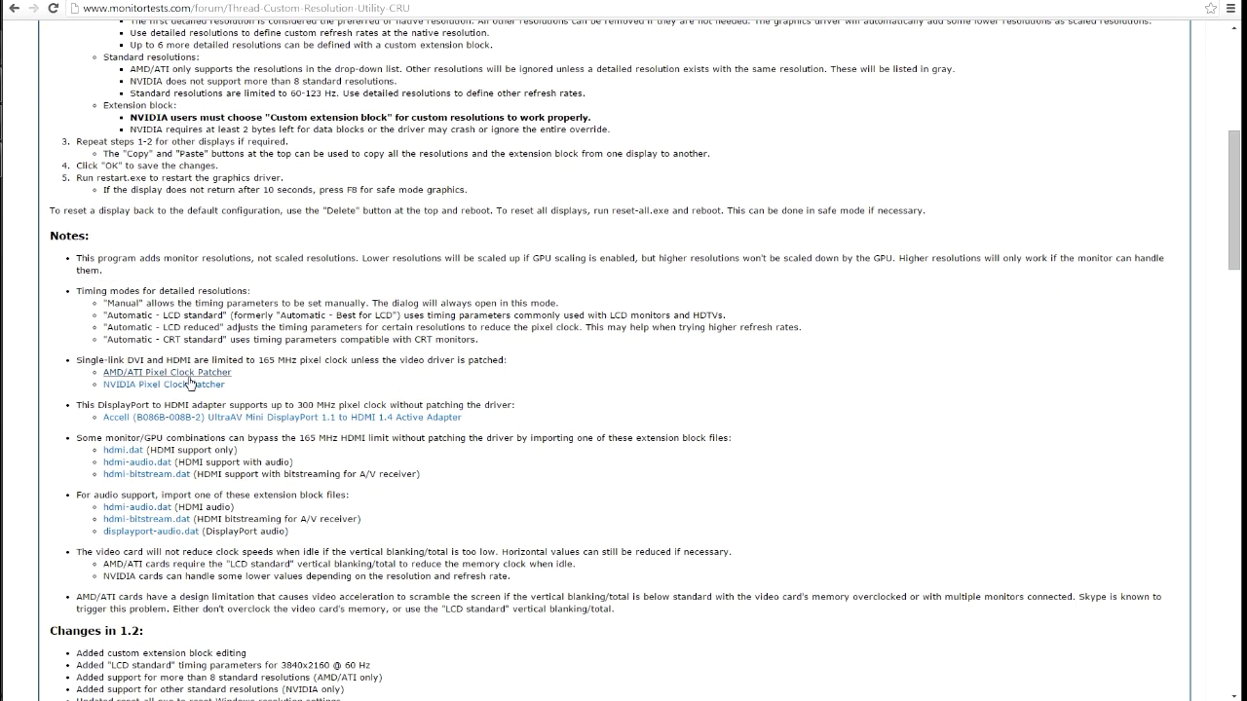
mouse_move(146, 387)
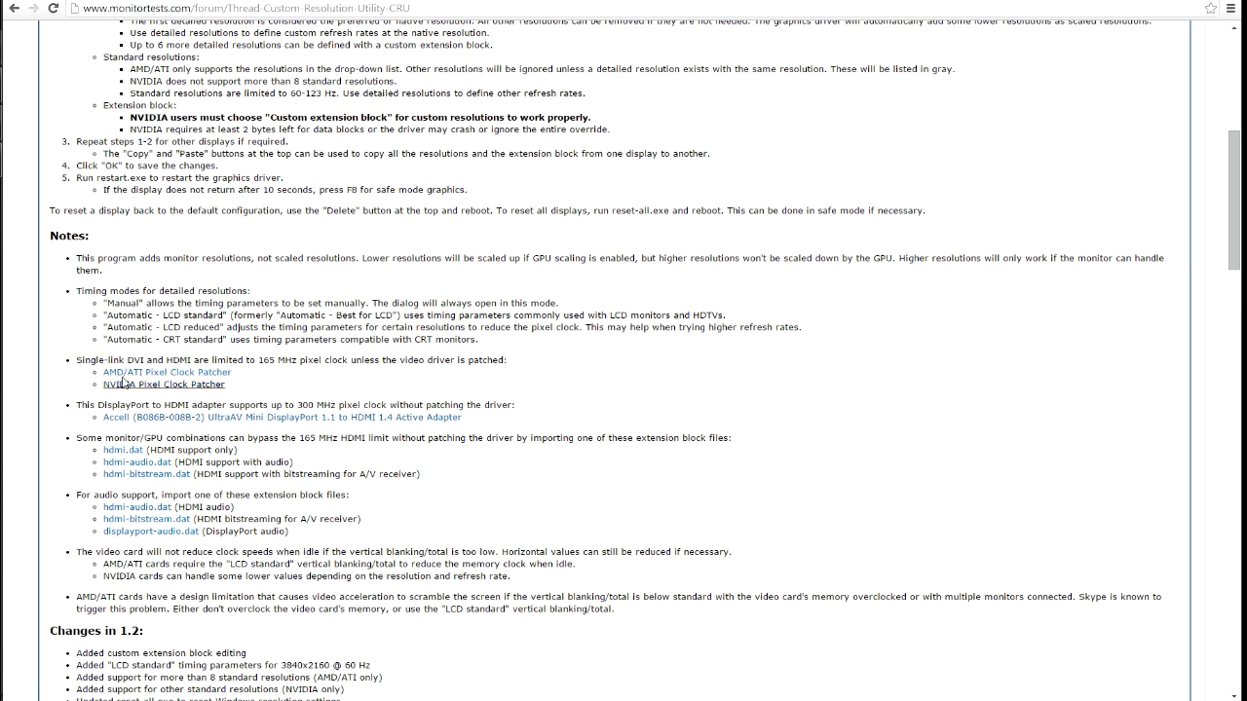
mouse_move(156, 383)
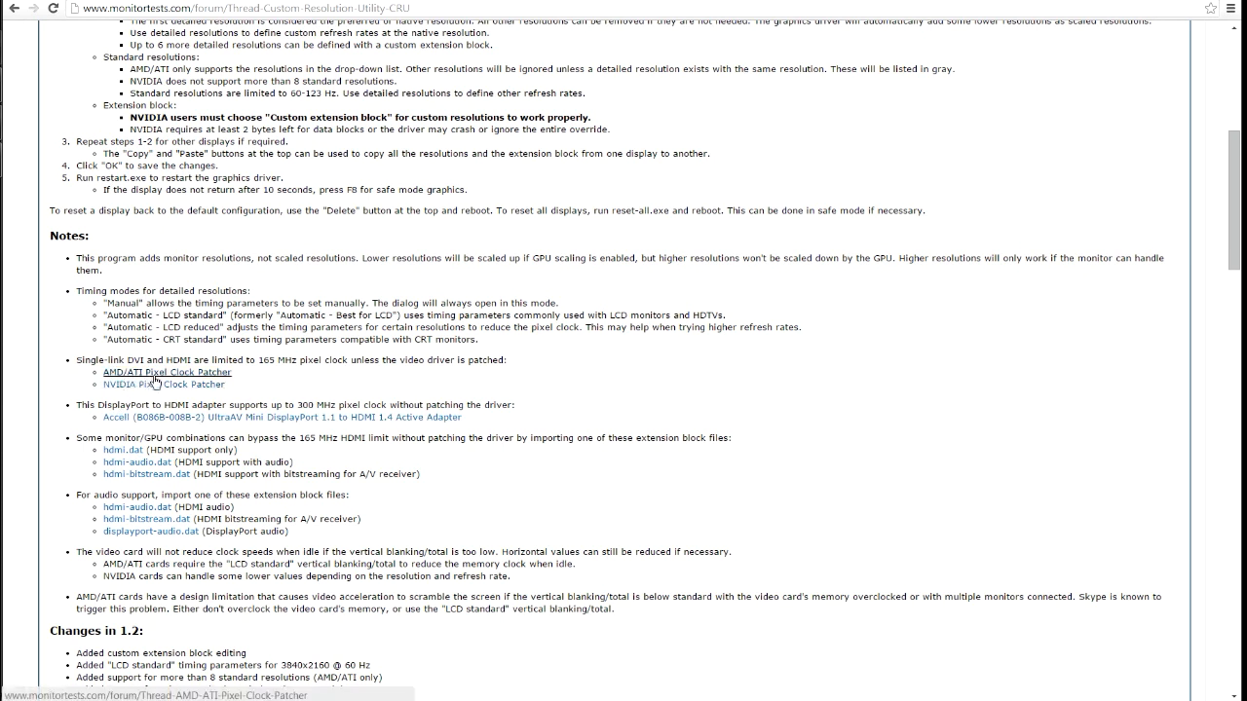
mouse_move(140, 374)
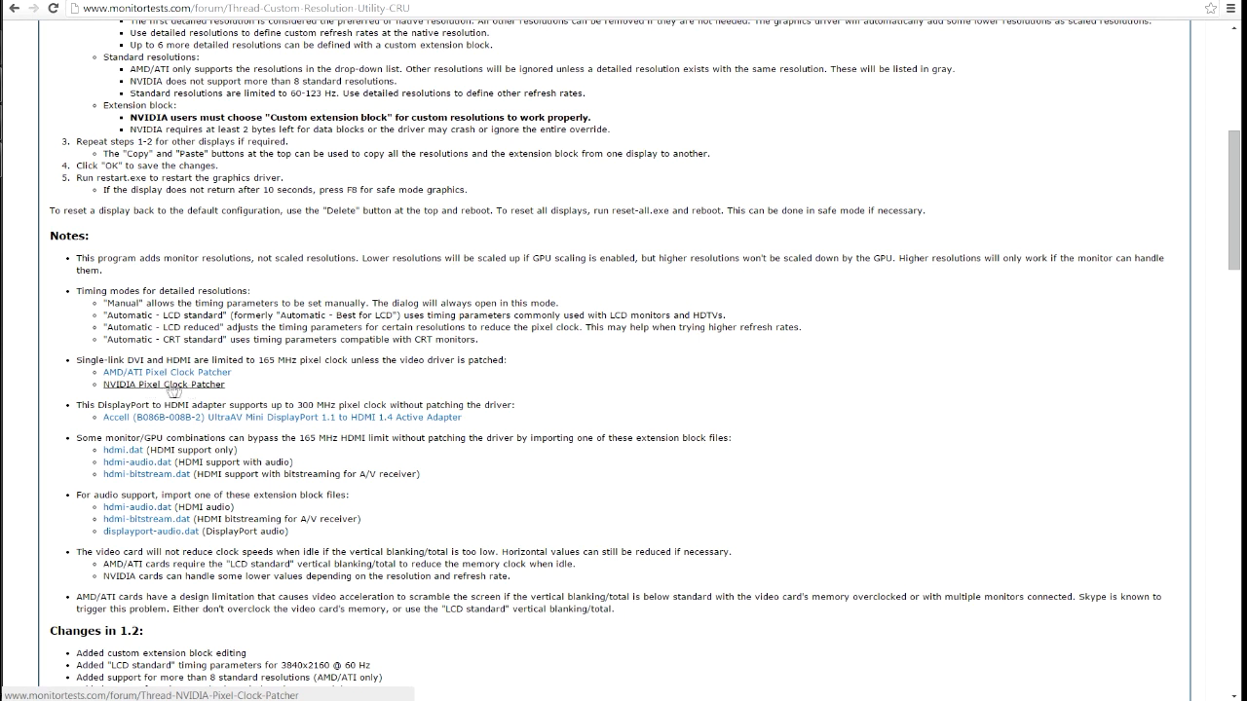
mouse_move(151, 386)
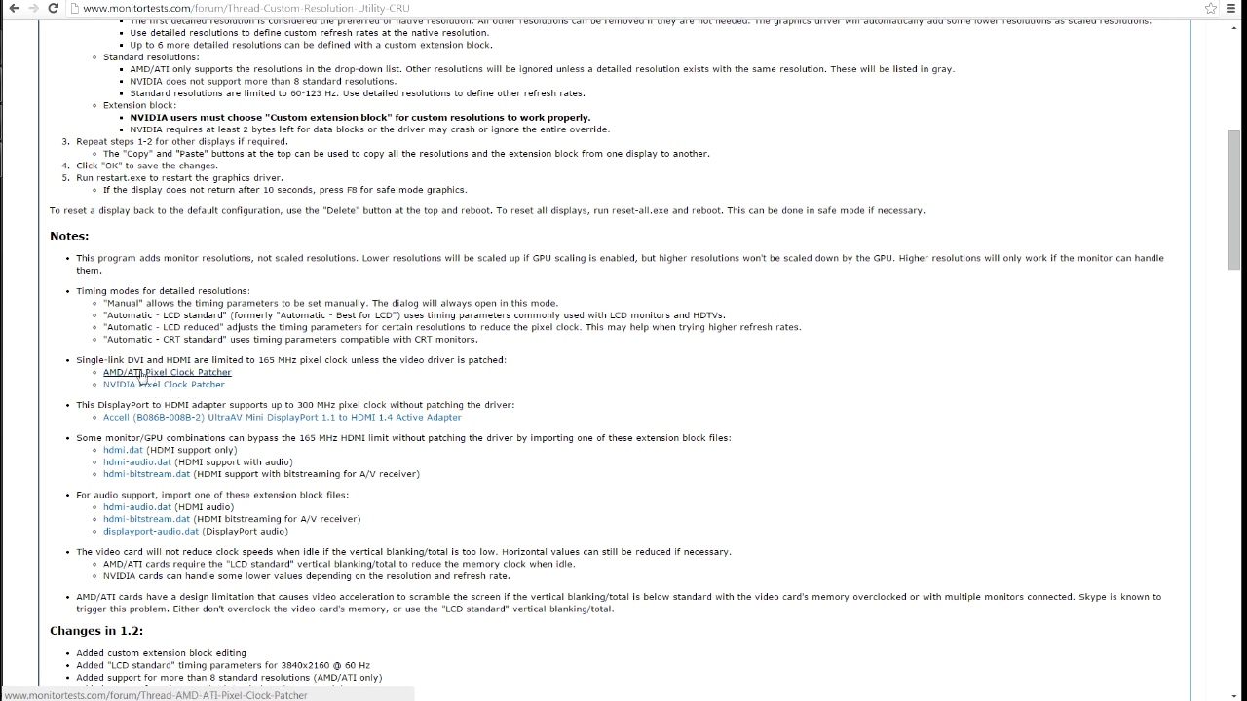
mouse_move(152, 379)
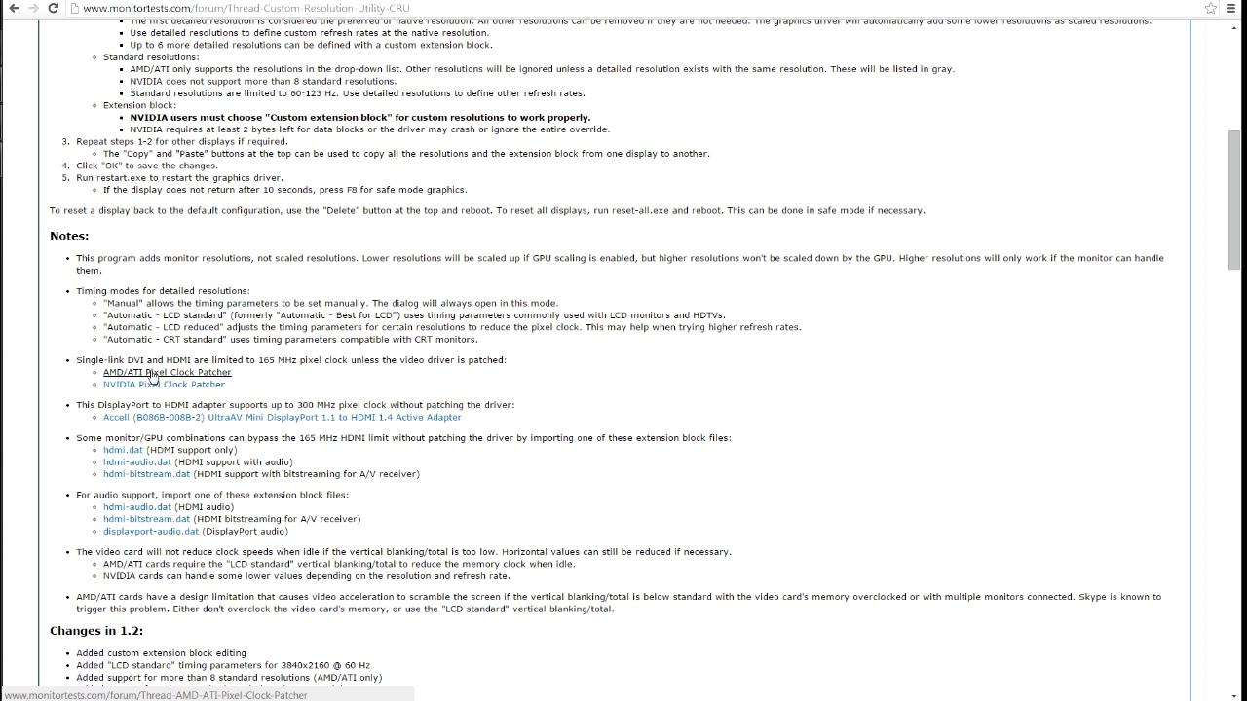
mouse_move(154, 386)
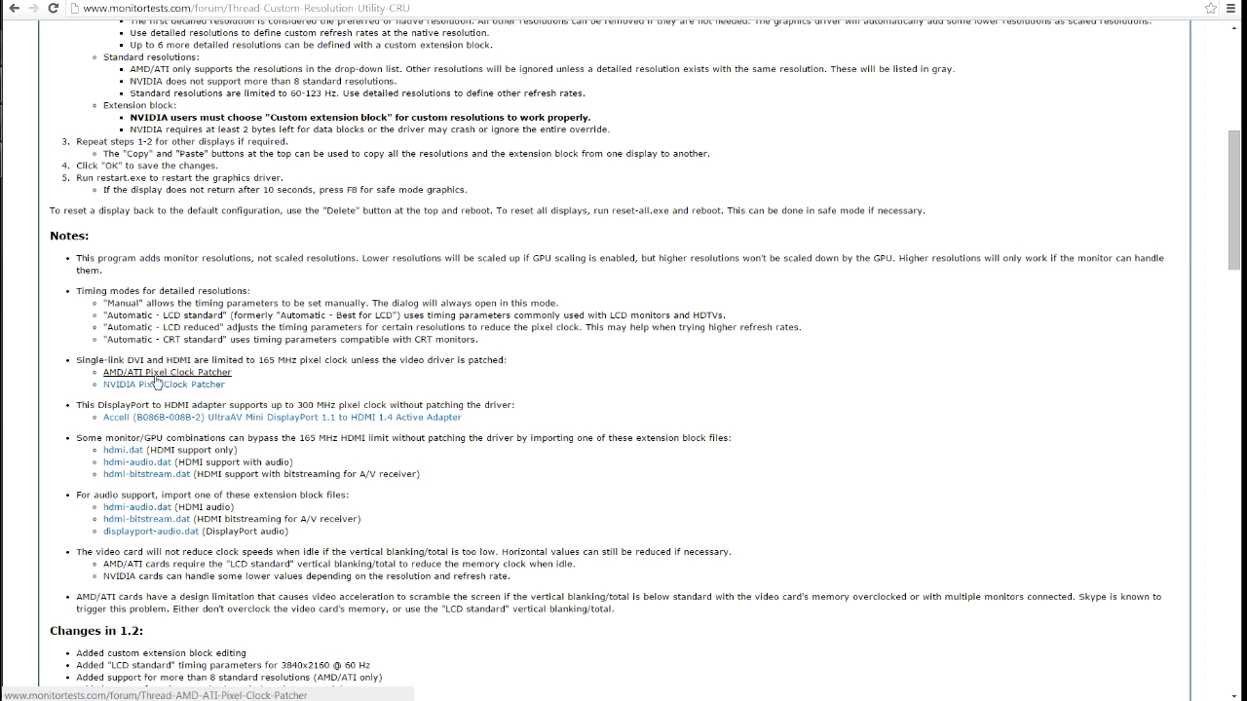
mouse_move(143, 390)
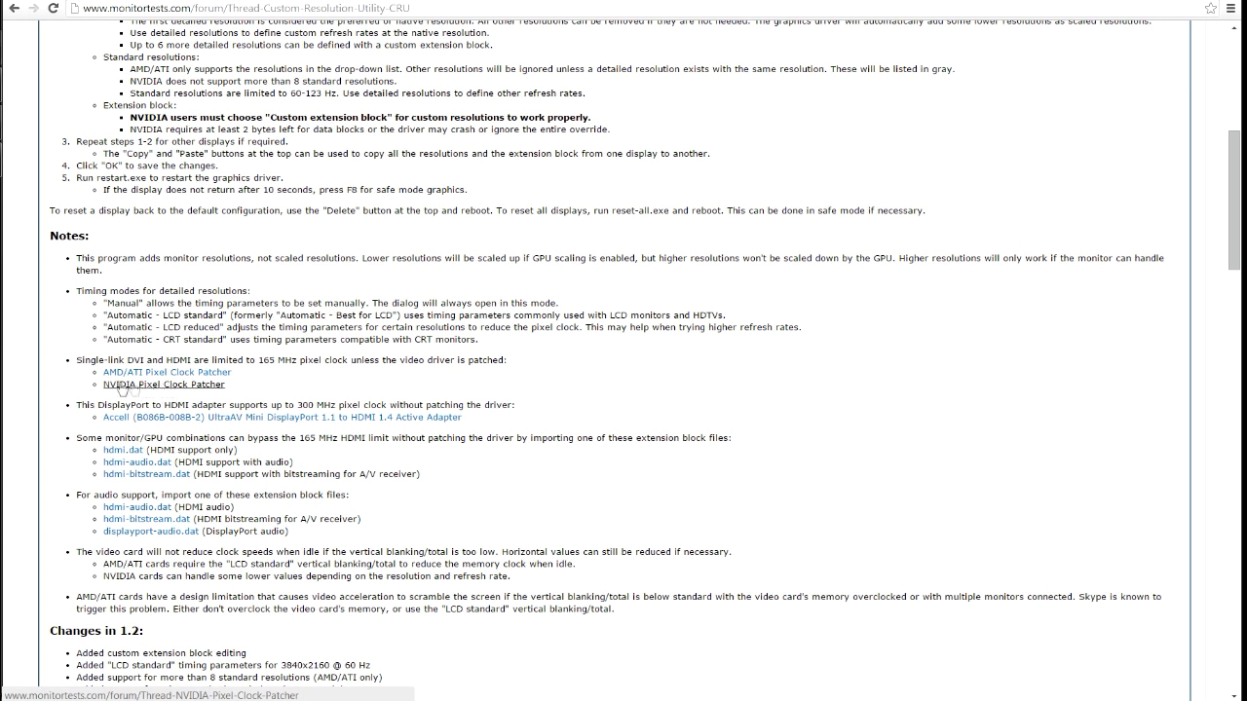
mouse_move(125, 386)
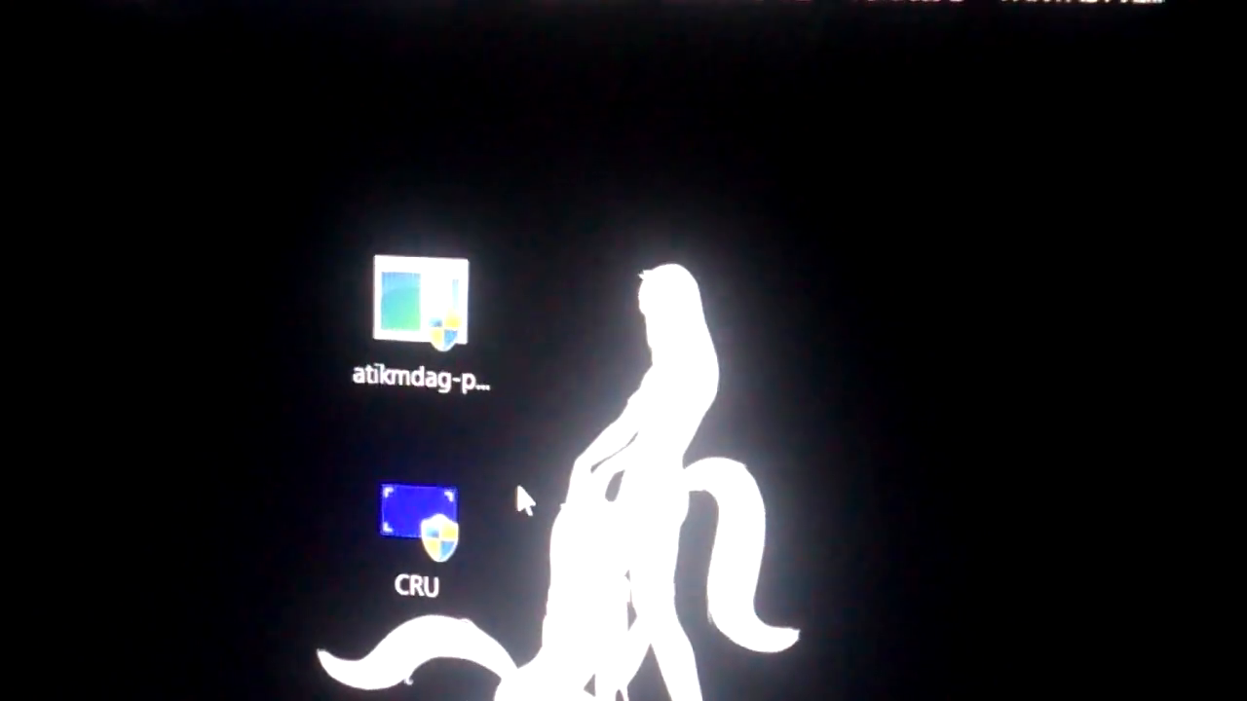
left_click(416, 535)
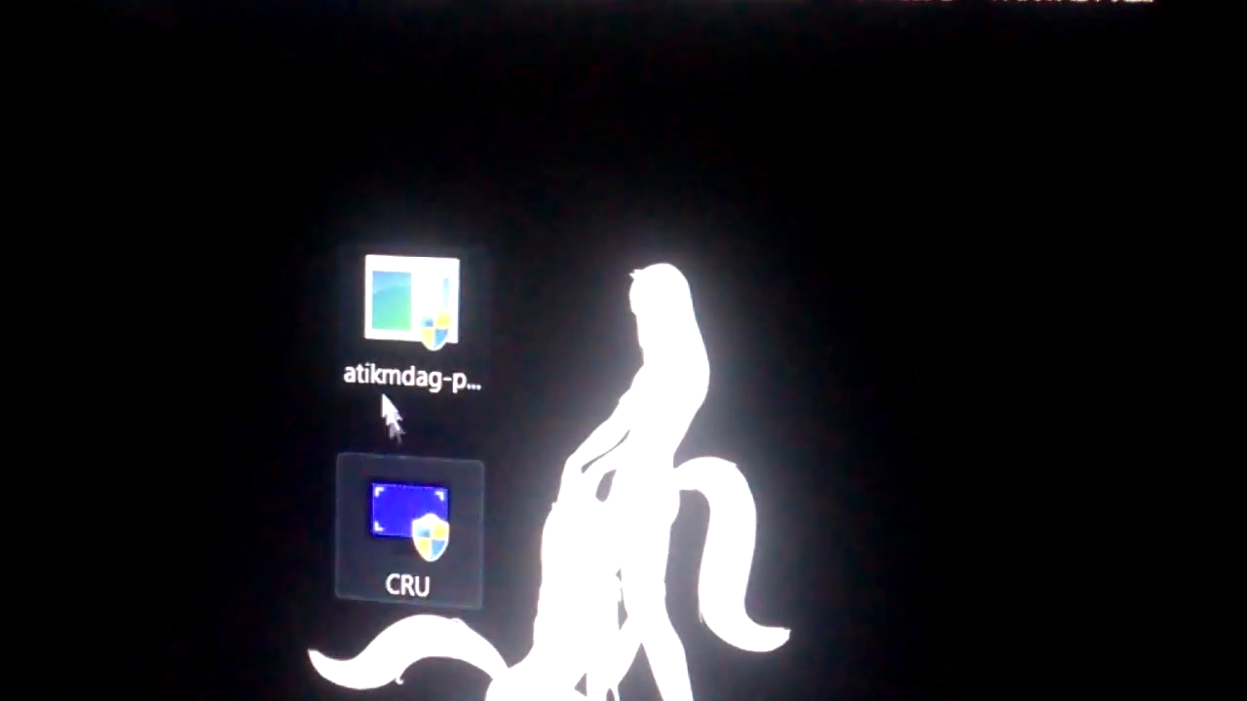
double_click(407, 312)
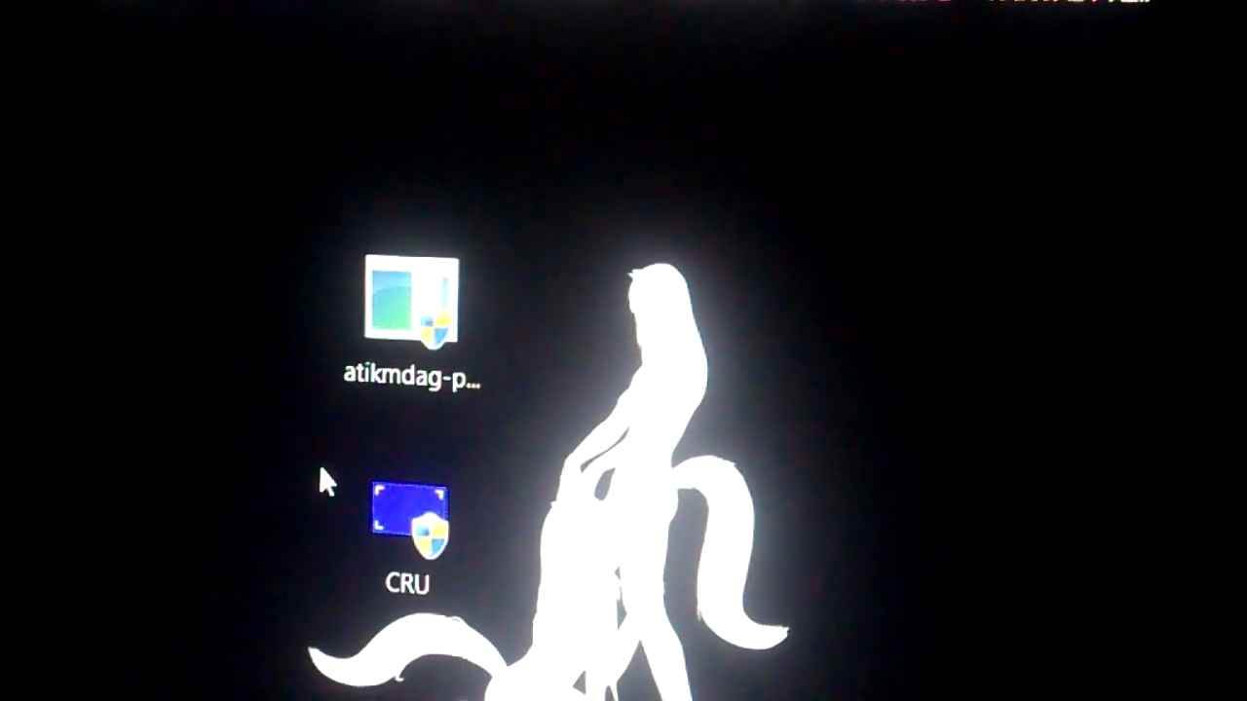
- Launch CRU as administrator and delete the four 1920x1080 detailed resolutions
double_click(413, 521)
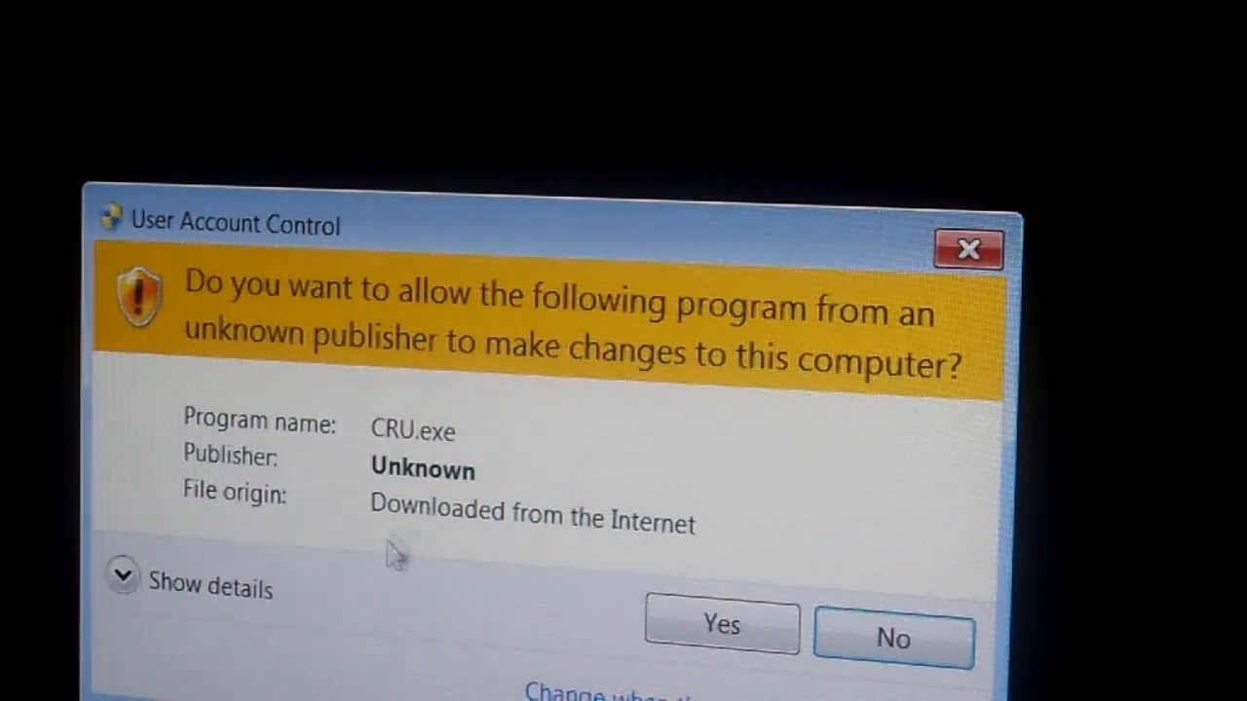
left_click(720, 626)
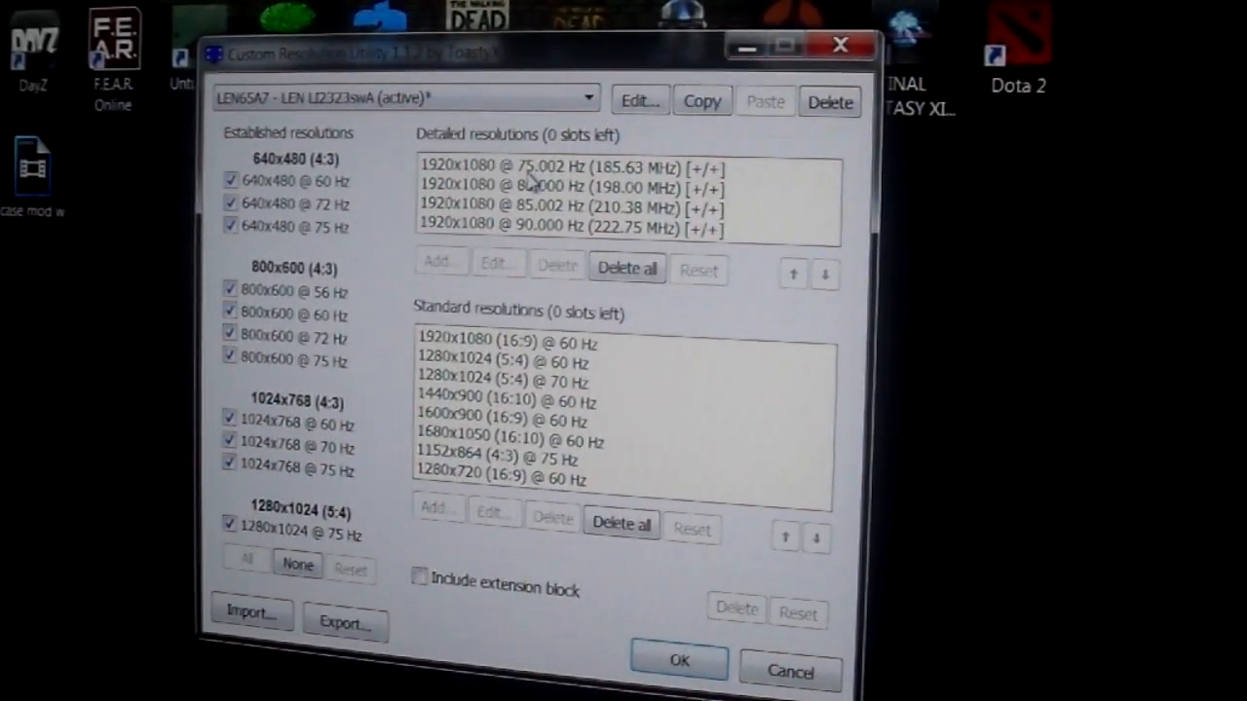
left_click(581, 168)
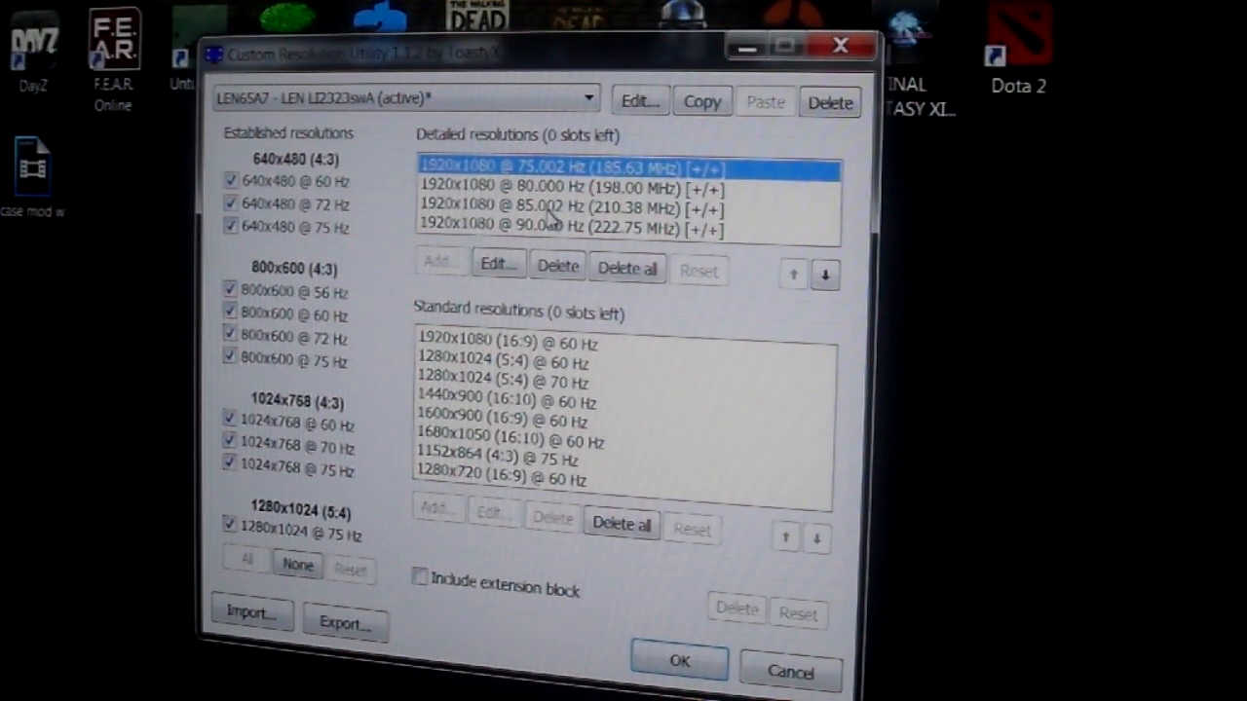
left_click(628, 268)
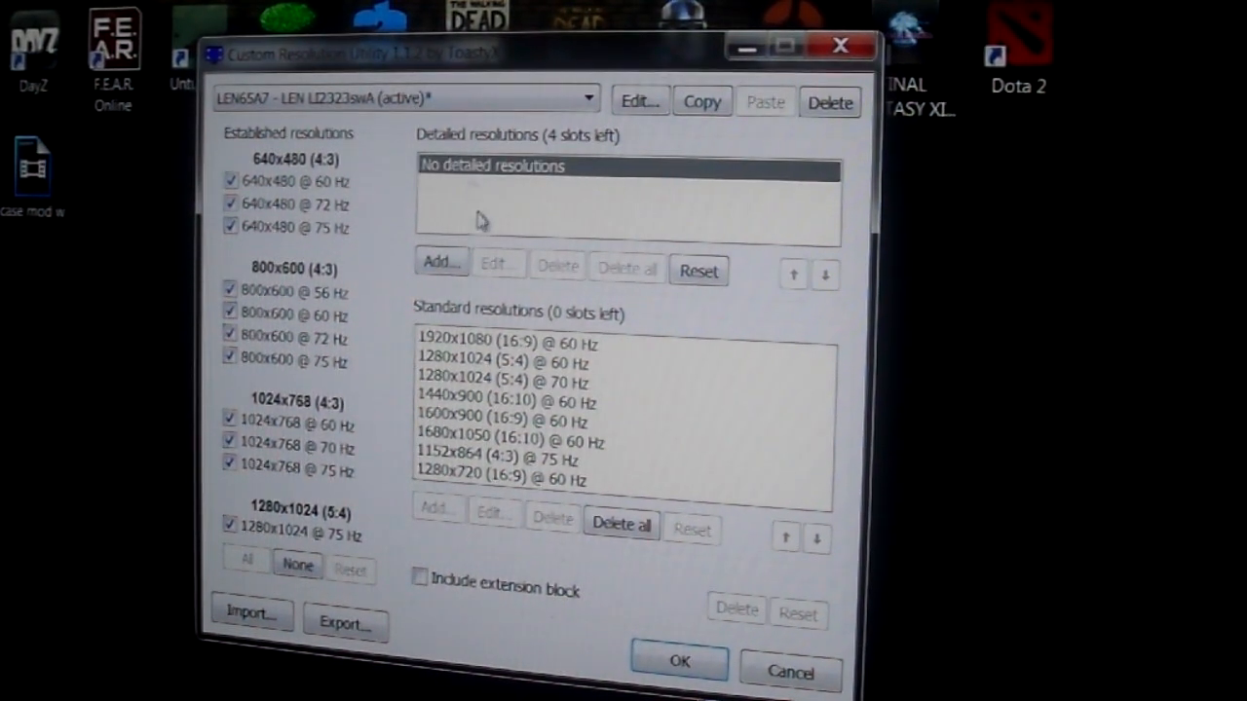
mouse_move(479, 187)
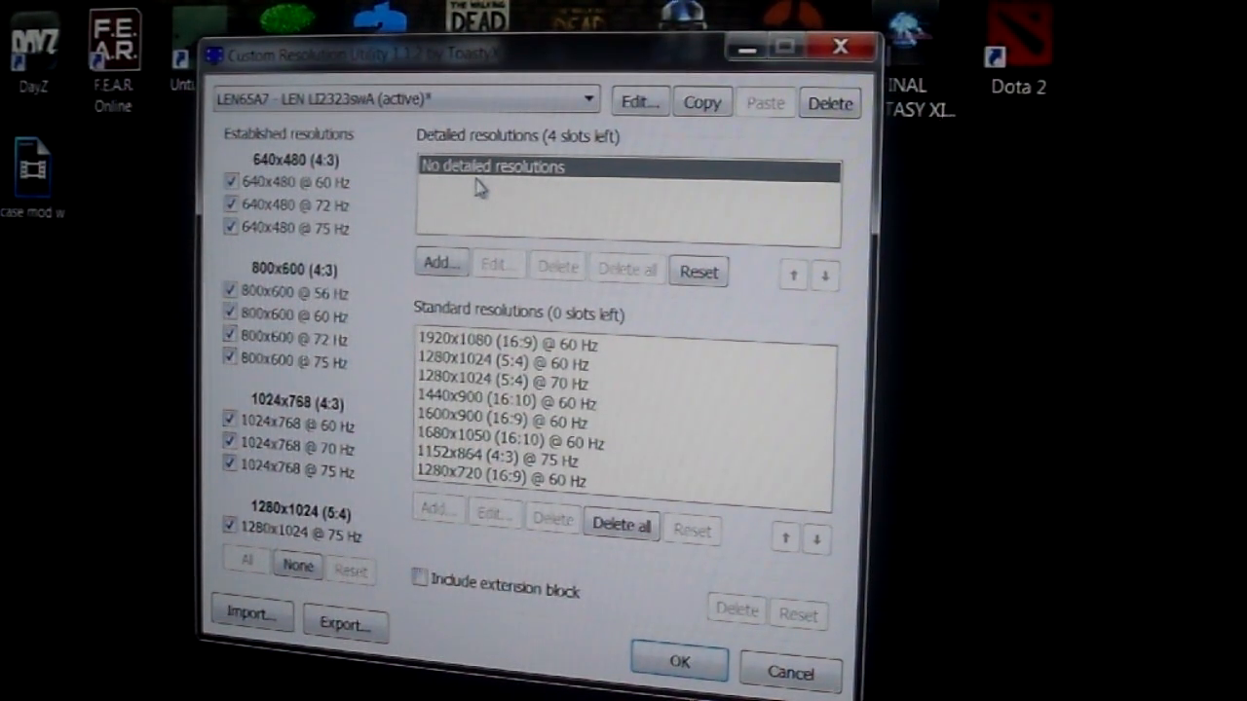
- Keep the active monitor selected and start replacing the 60 Hz refresh rate value
left_click(579, 100)
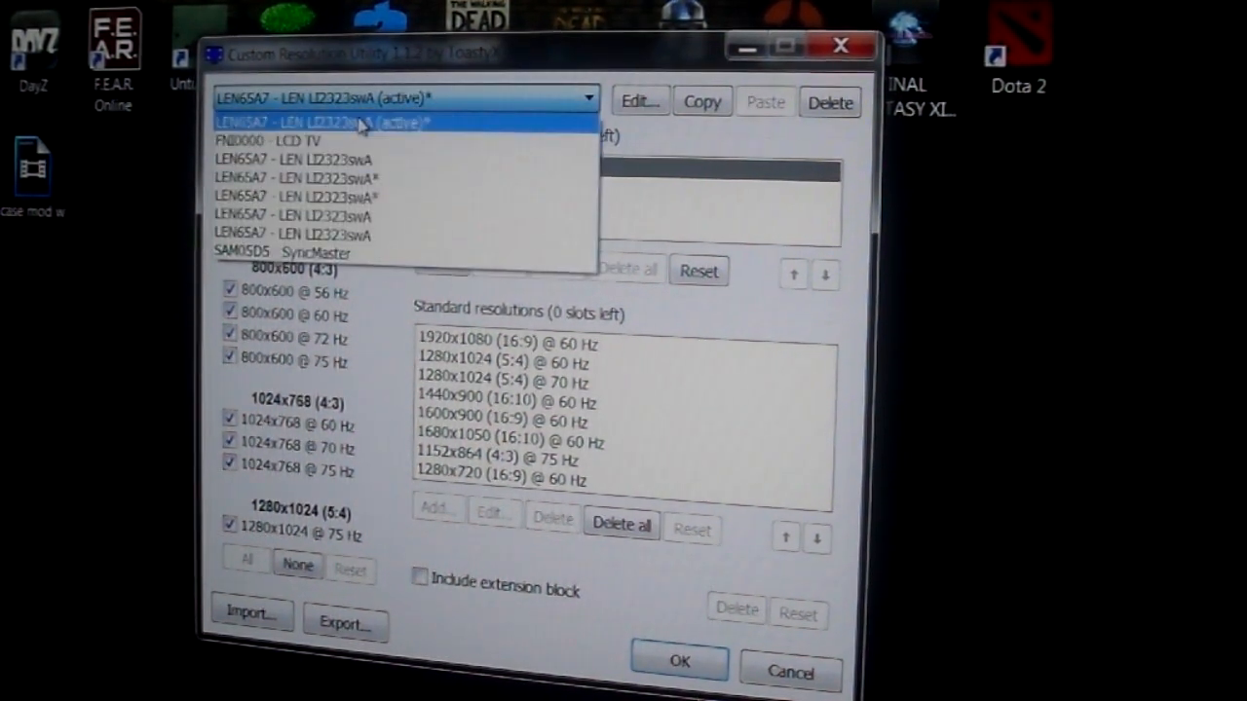
left_click(370, 121)
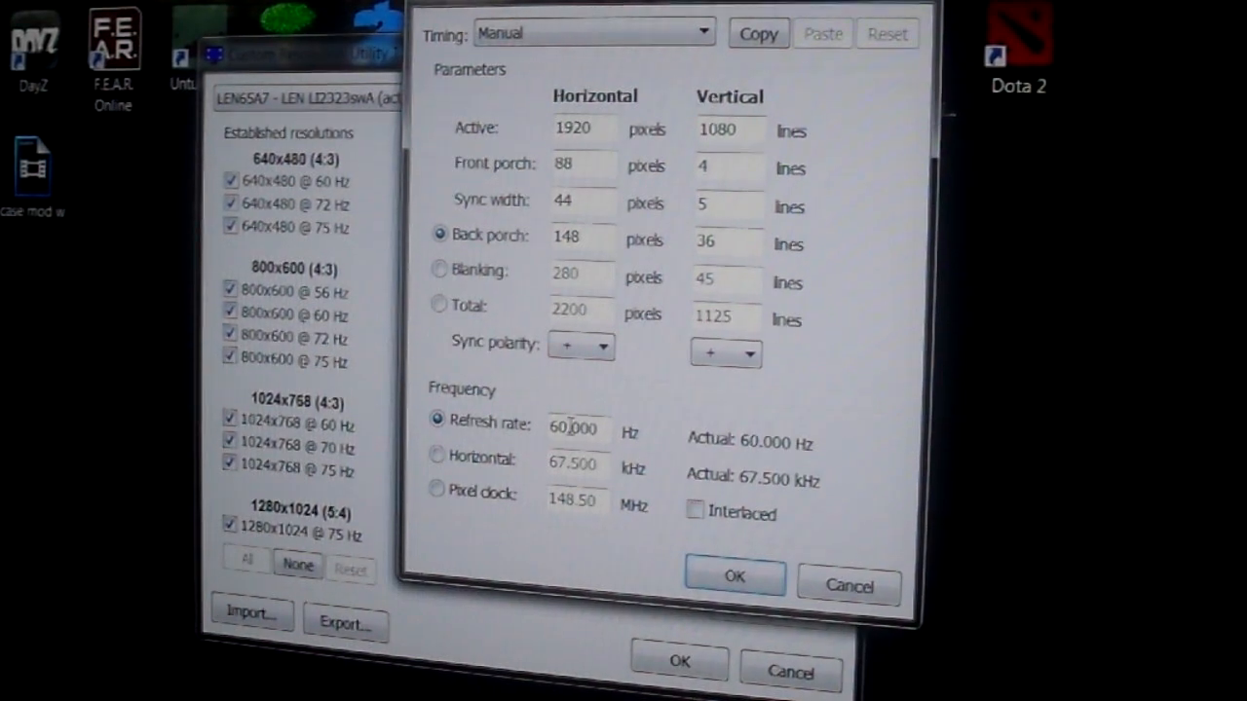
triple_click(575, 427)
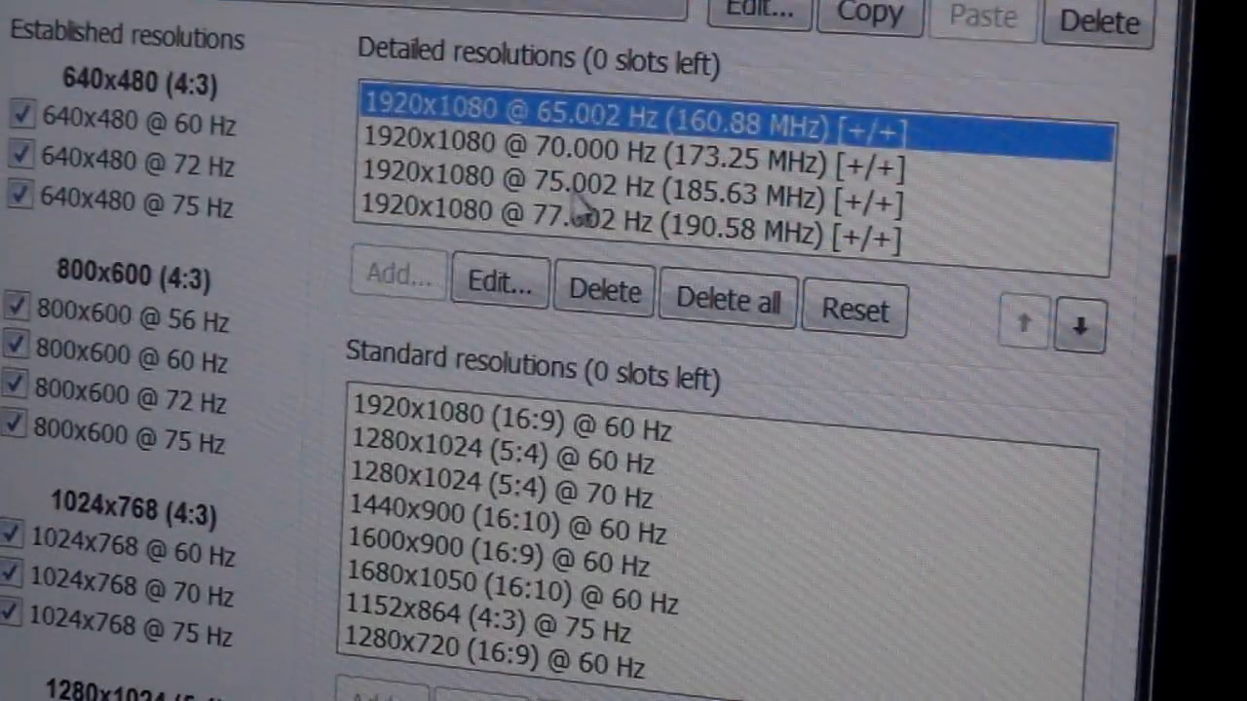
- Save the new detailed resolutions in CRU
left_click(602, 293)
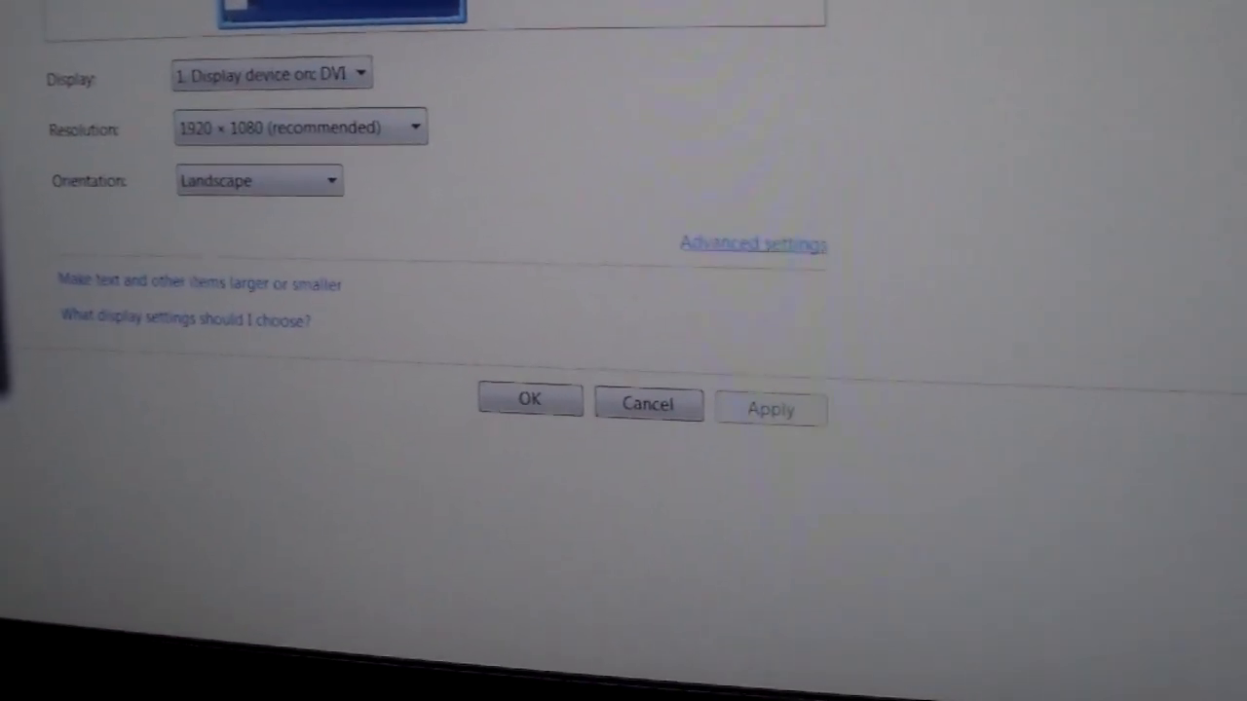
- Show the Monitor tab's screen refresh rate list, now offering up to 95 Hertz
left_click(755, 241)
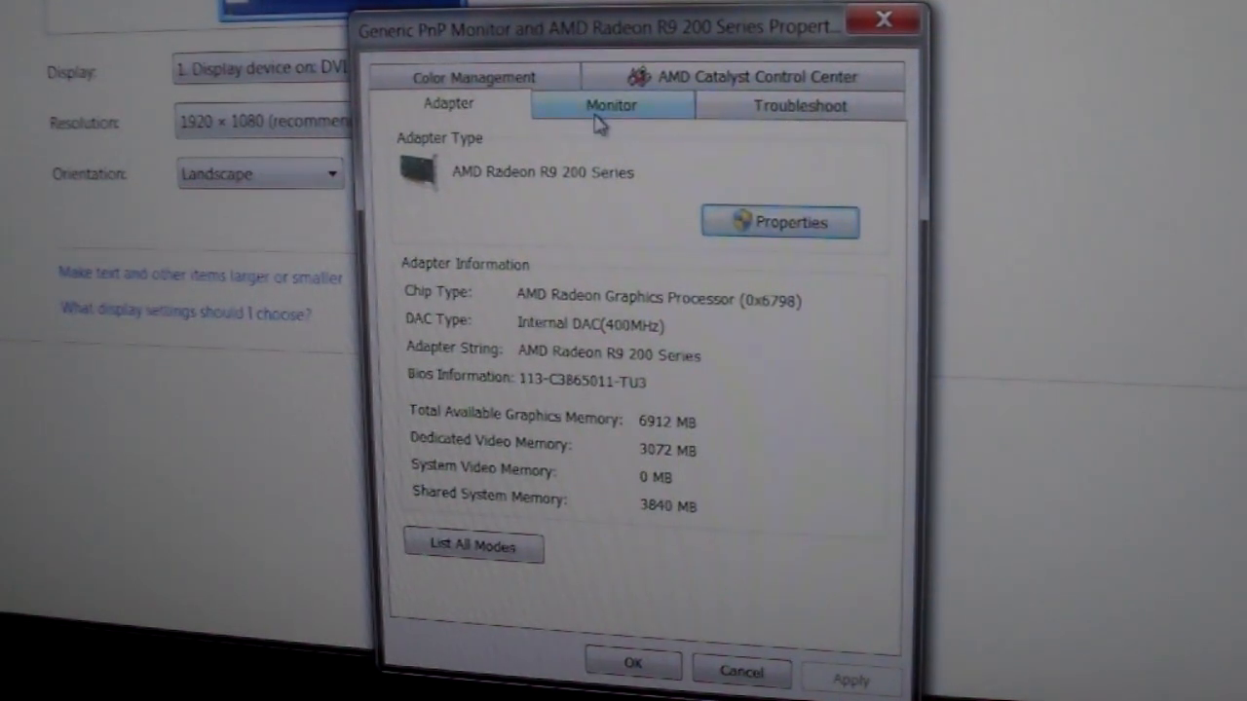
left_click(618, 105)
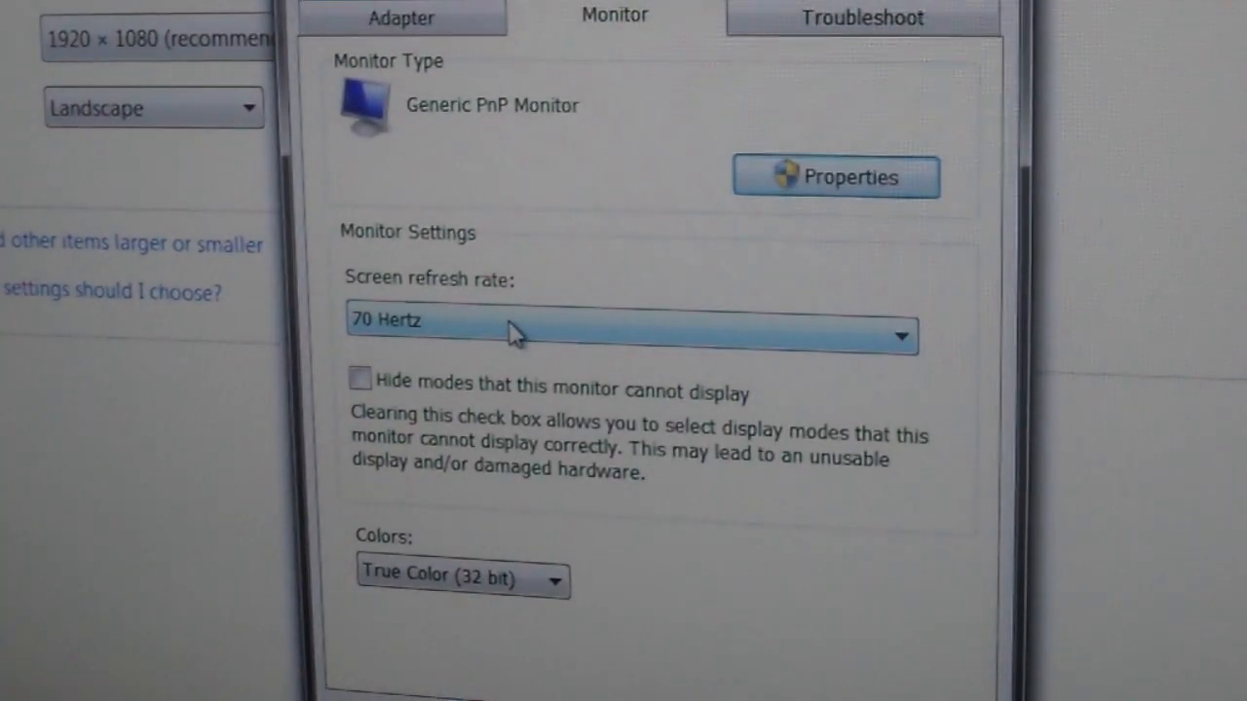
left_click(902, 335)
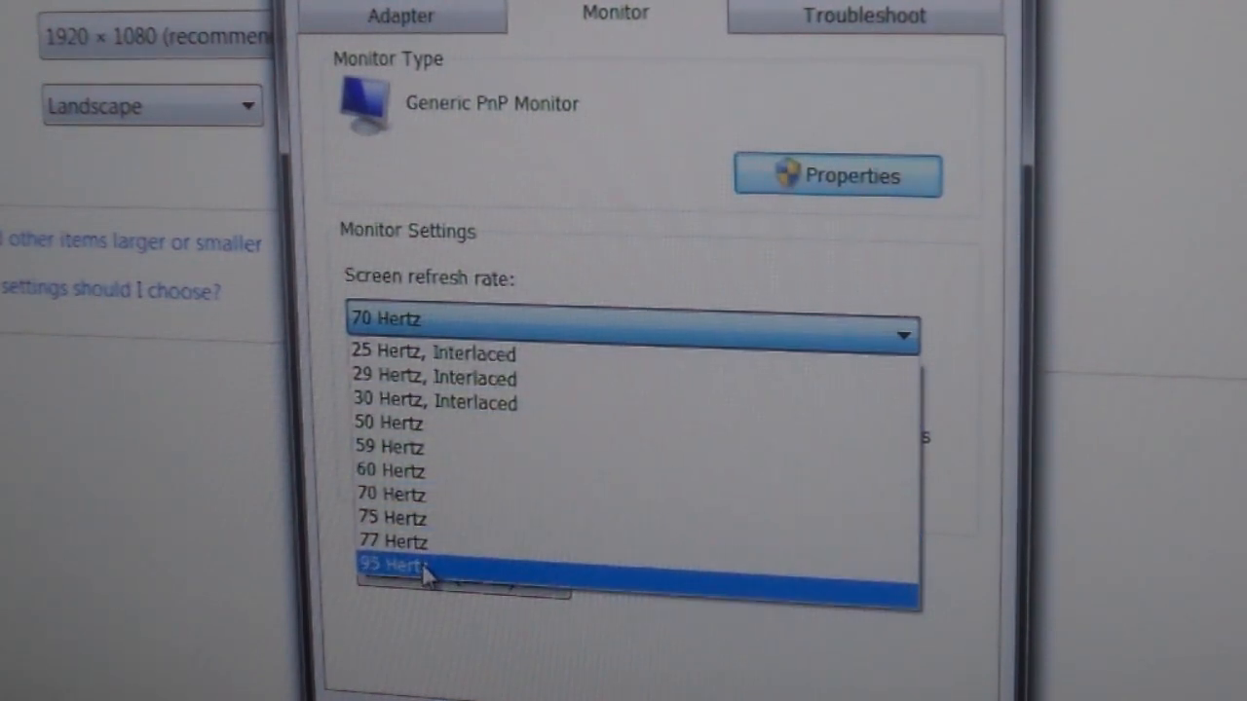
- Apply a 95 Hertz refresh rate, triggering the monitor's Input Signal Out of Range warning
left_click(391, 517)
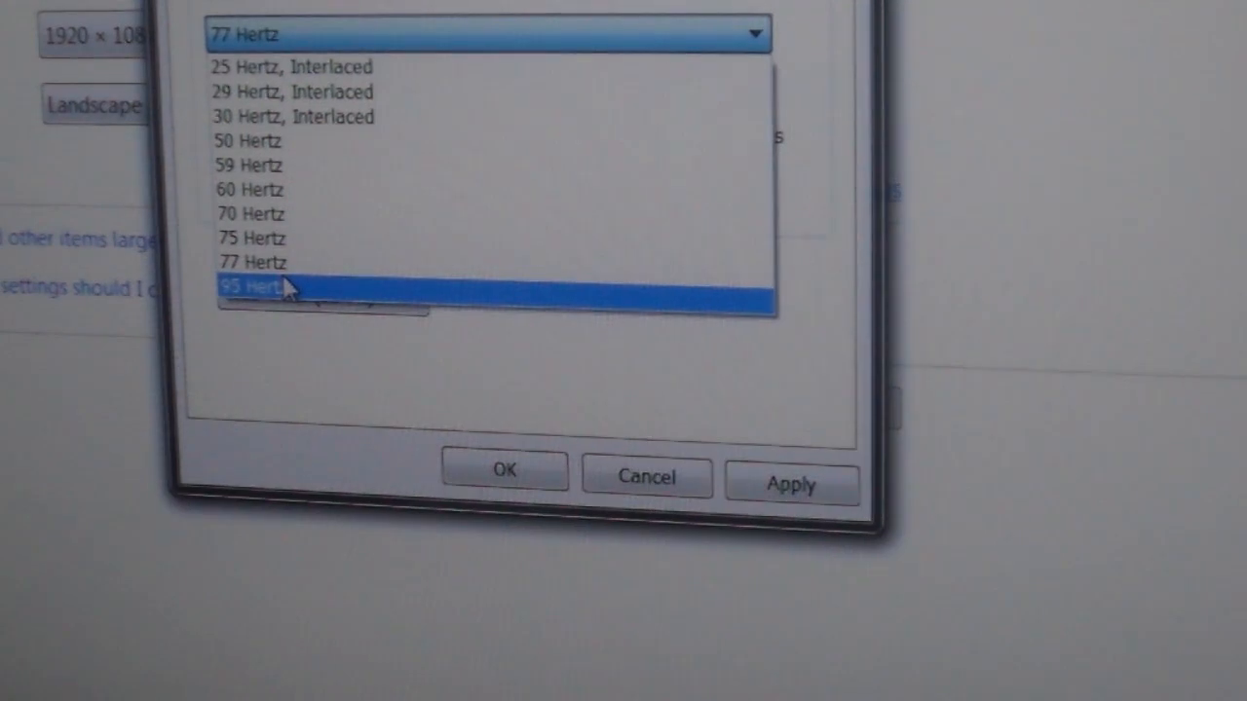
left_click(263, 287)
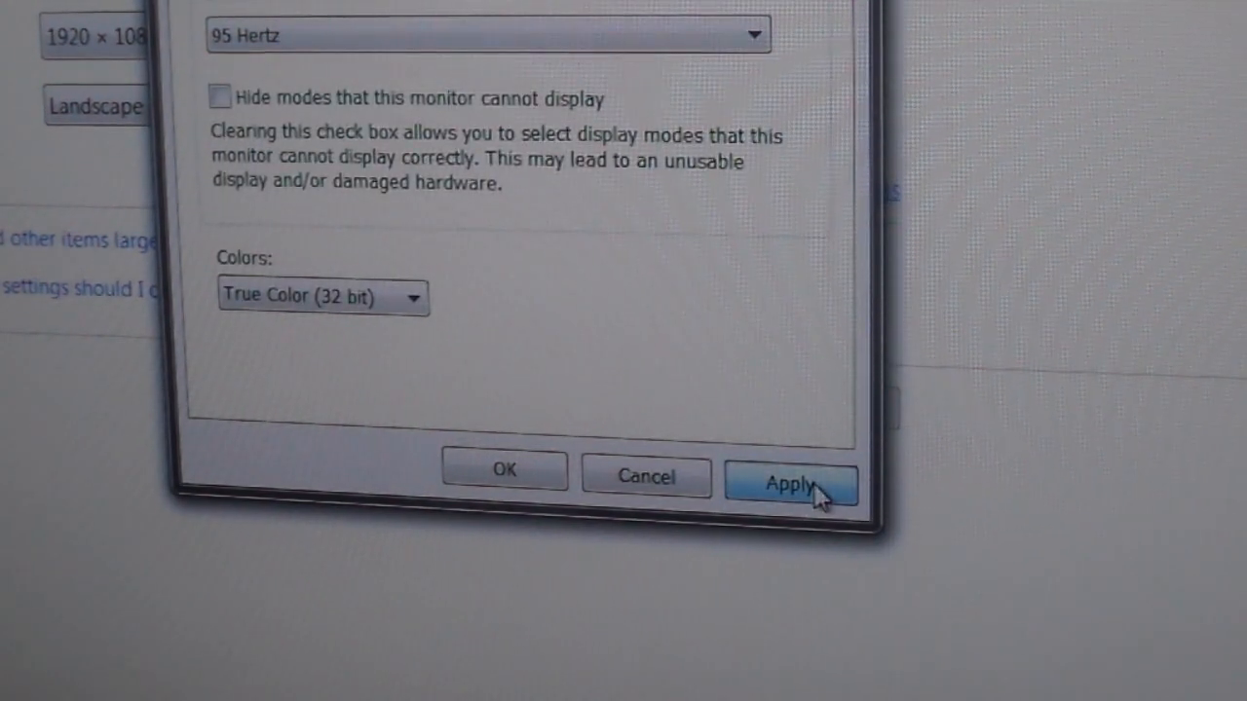
left_click(792, 481)
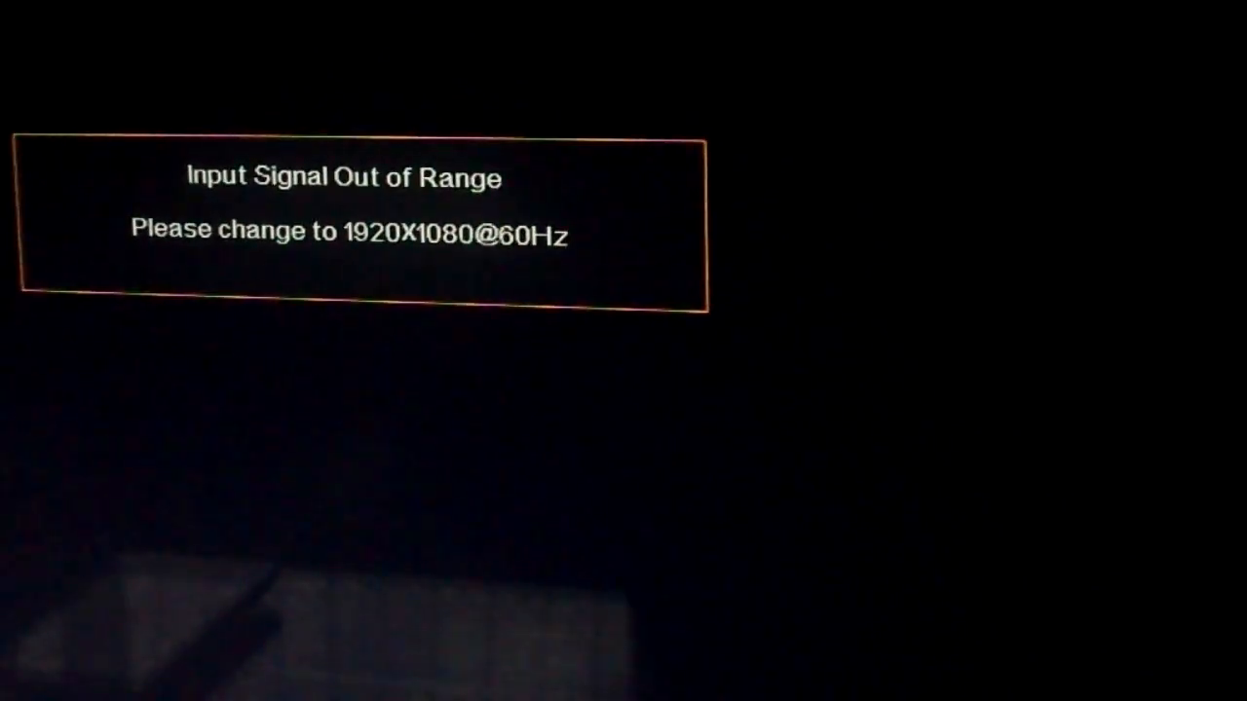